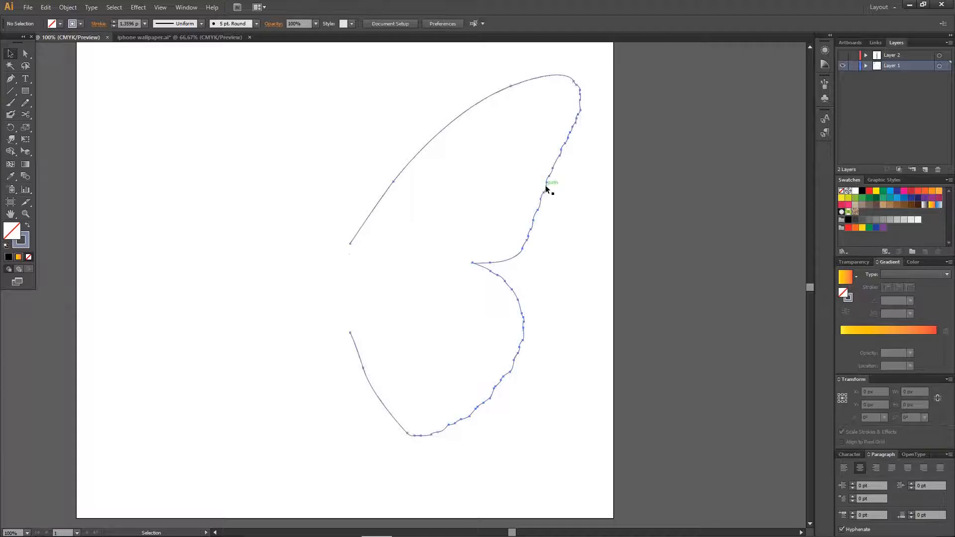
# - Select the outer wing outline with its smaller inner copy and begin blending them
pyautogui.click(548, 189)
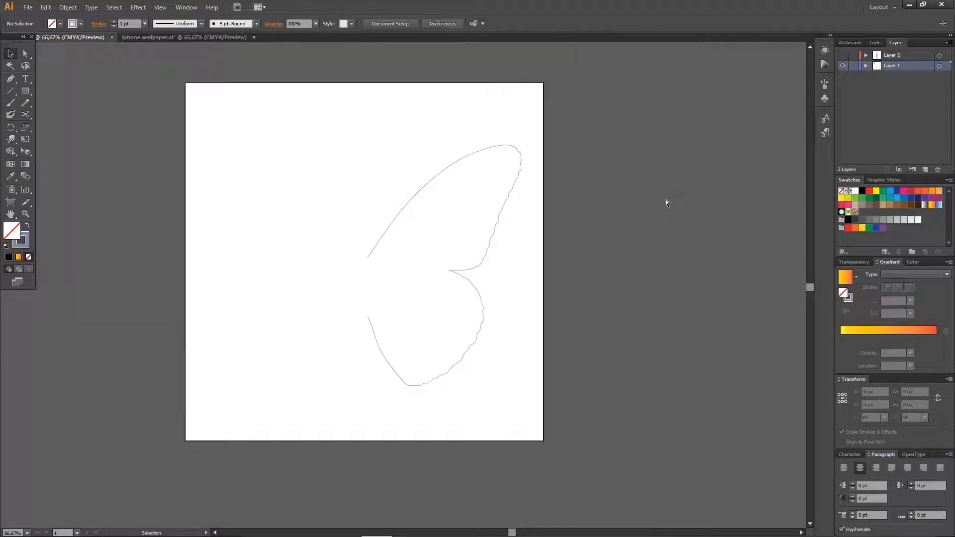
pyautogui.click(25, 53)
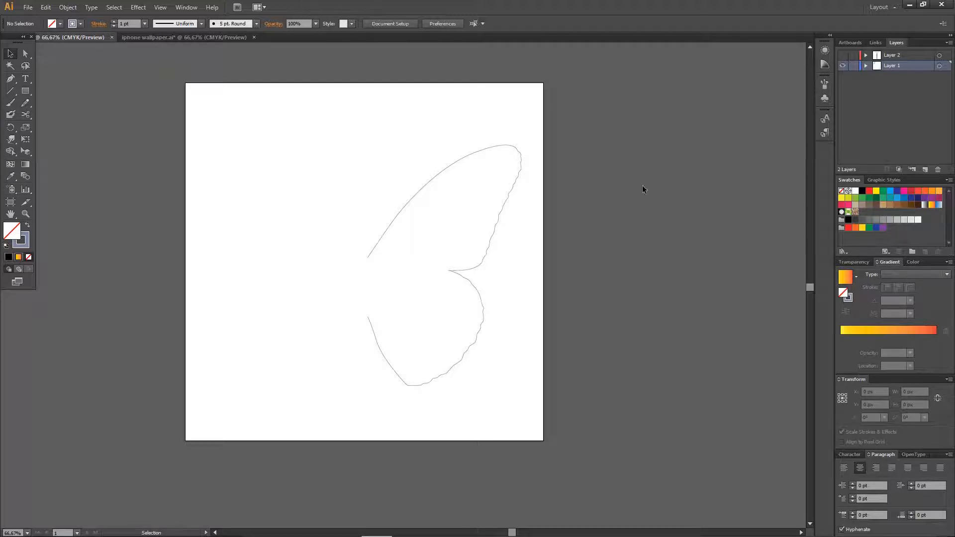
pyautogui.moveTo(515, 199)
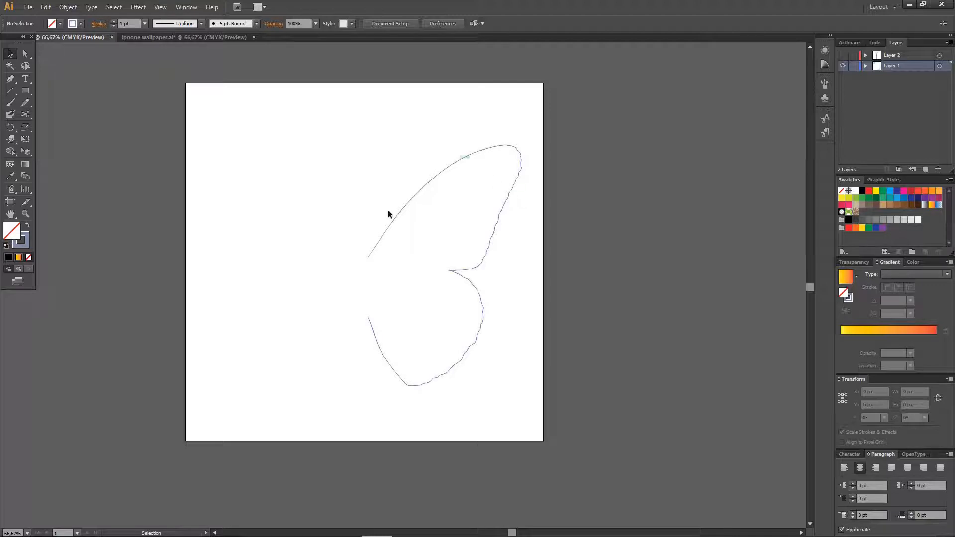
pyautogui.moveTo(502, 202)
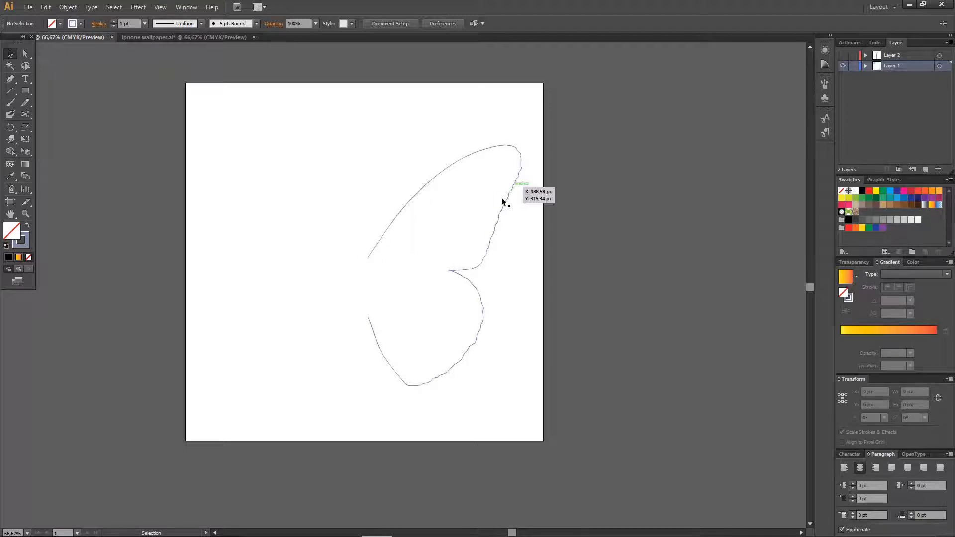
pyautogui.moveTo(270, 152)
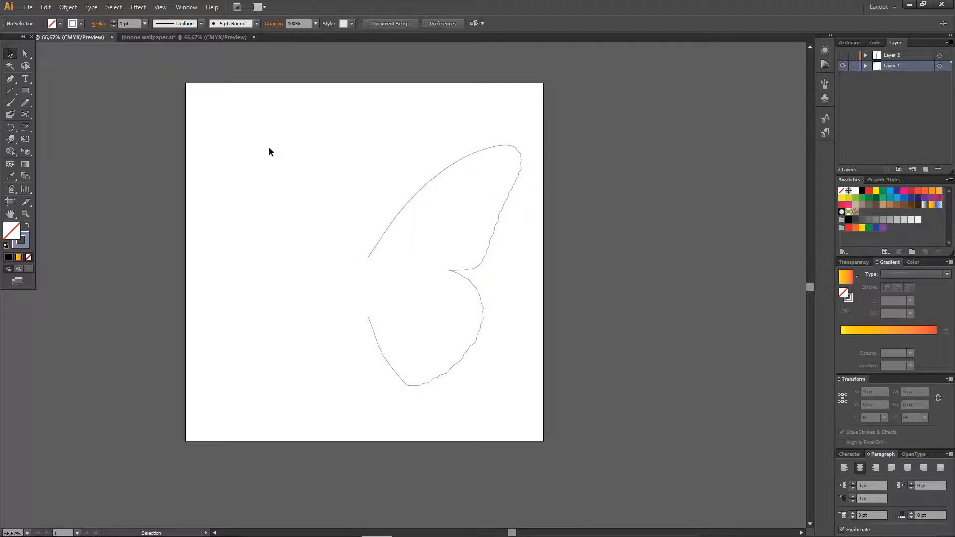
pyautogui.click(25, 54)
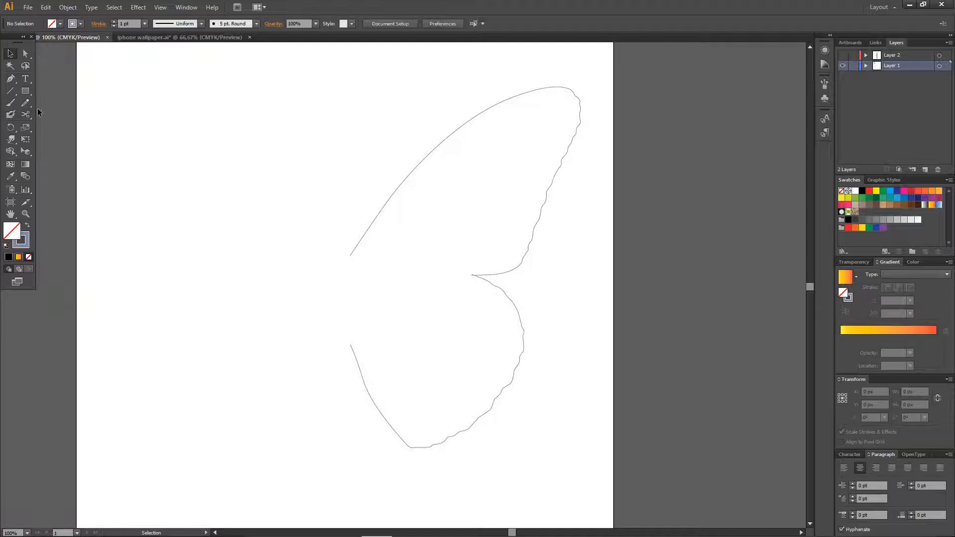
pyautogui.moveTo(11, 91)
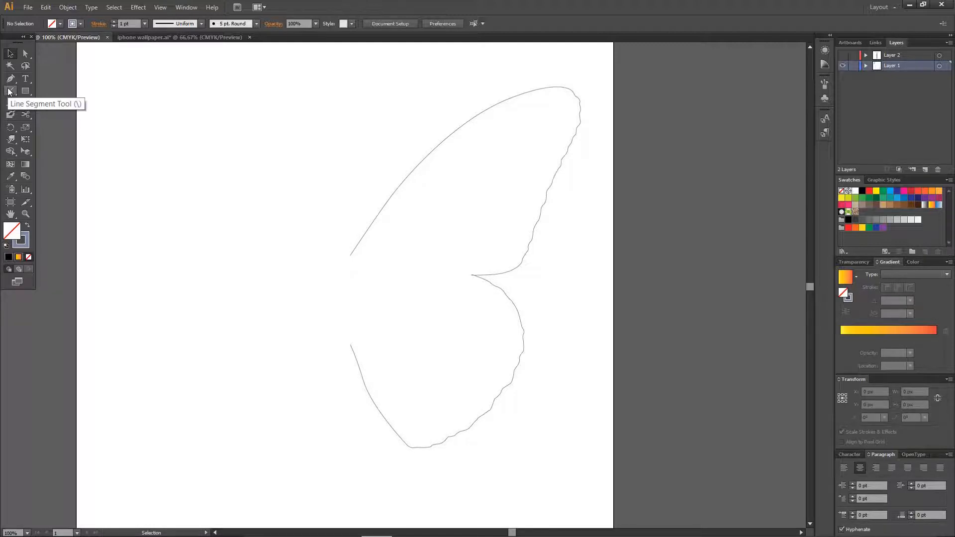
pyautogui.click(11, 91)
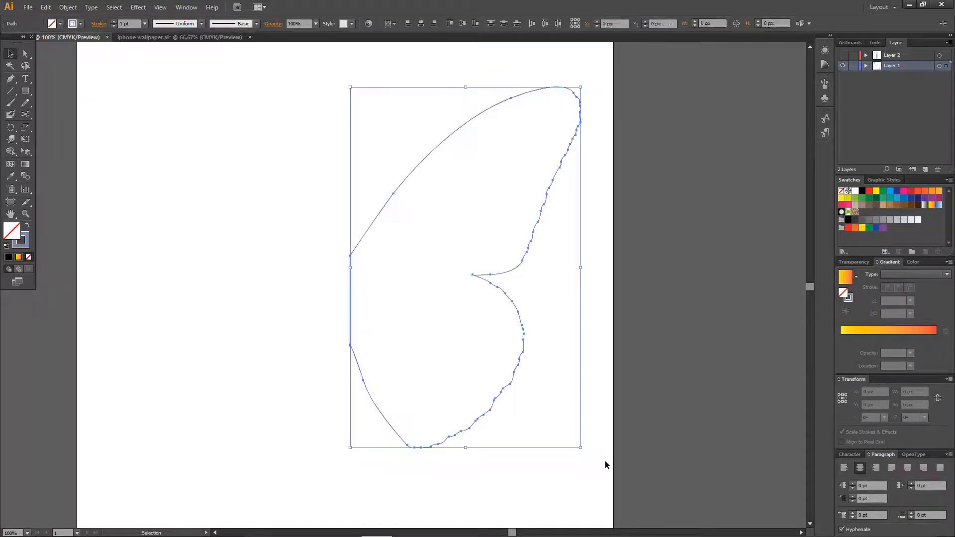
pyautogui.click(68, 6)
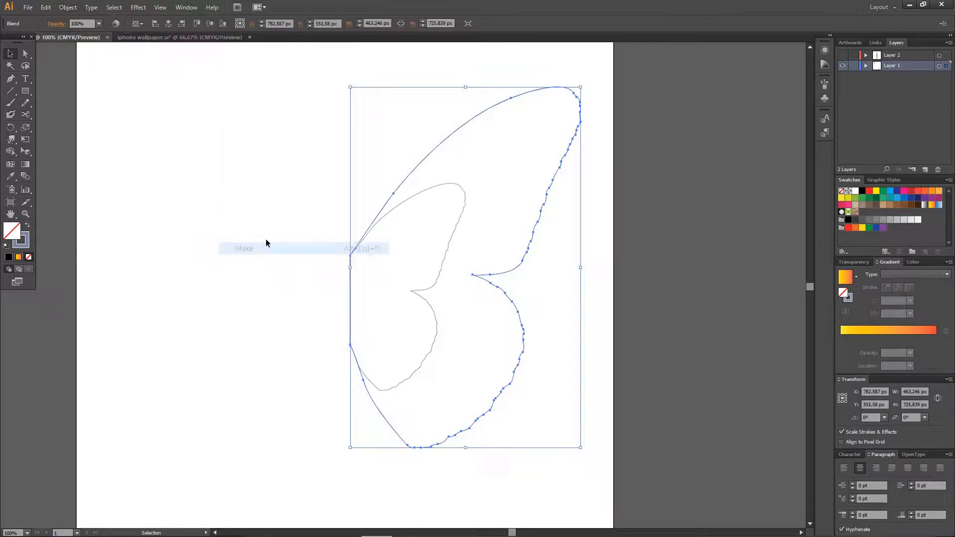
# - Switch the wing blend to a specified step count with preview, then expand it into paths
pyautogui.click(68, 8)
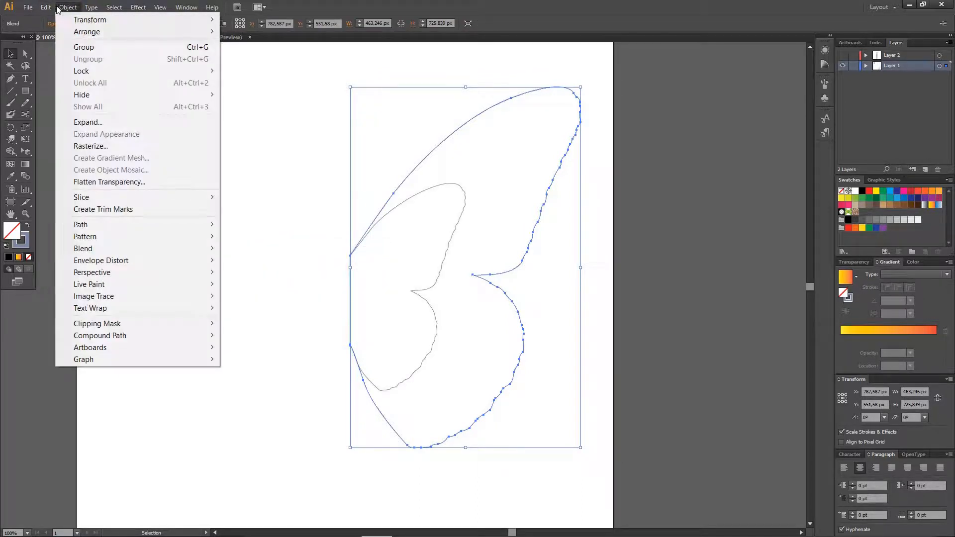
pyautogui.click(84, 249)
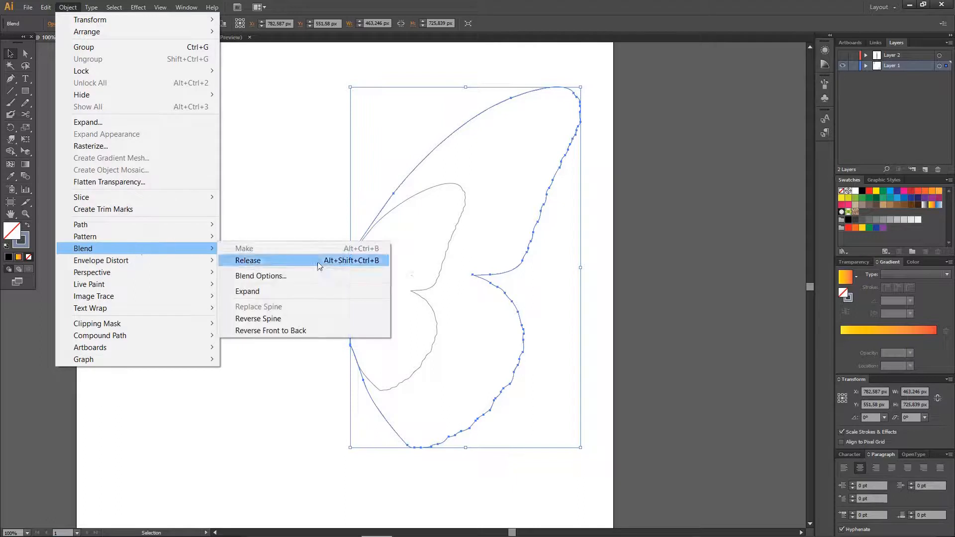
pyautogui.click(260, 276)
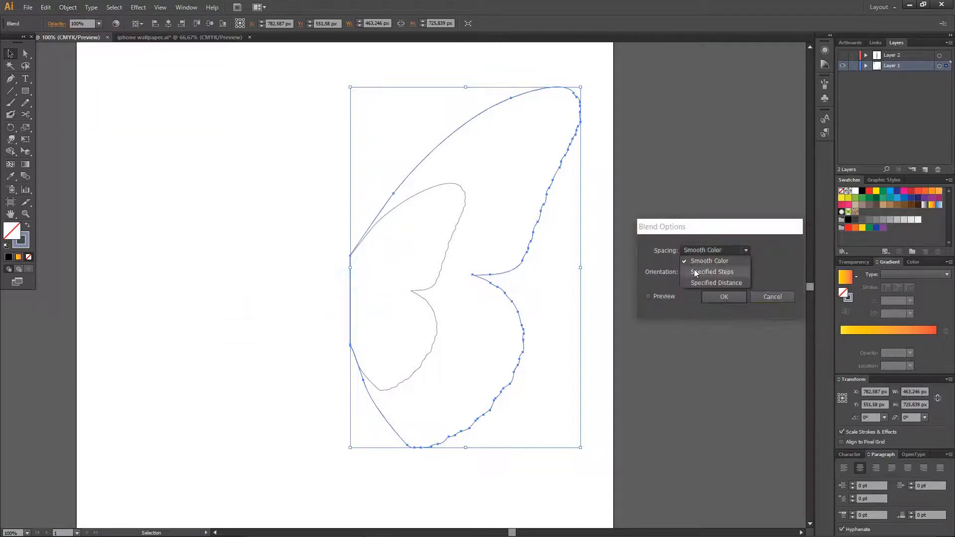
pyautogui.click(711, 272)
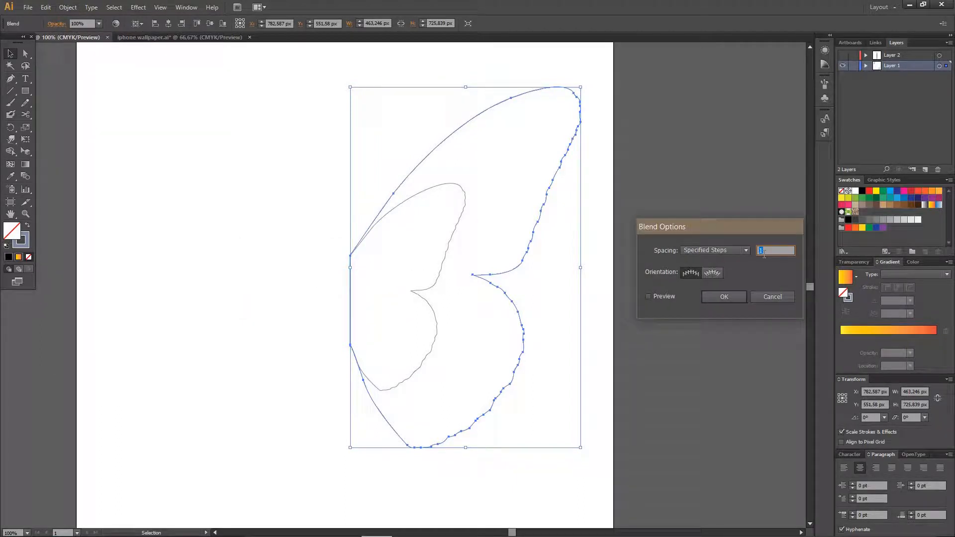
pyautogui.click(648, 296)
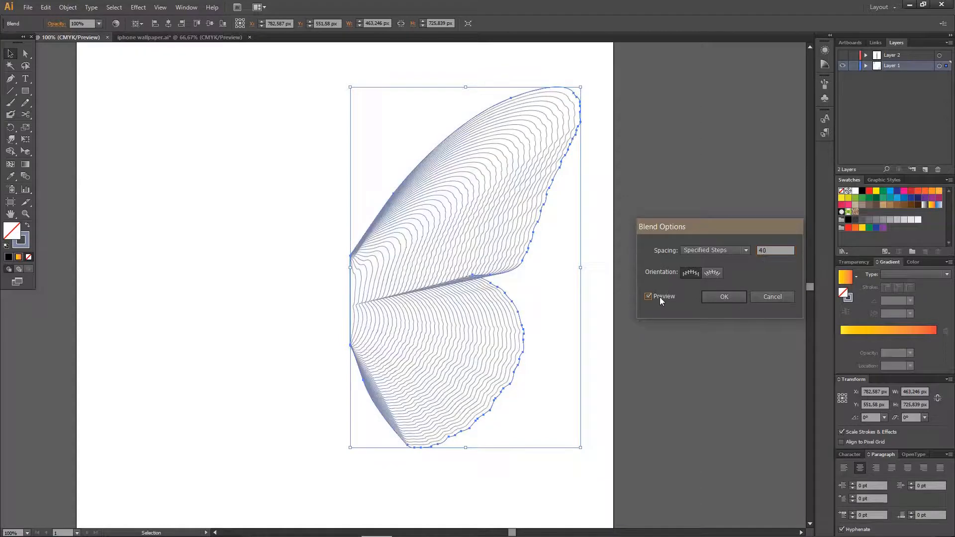
pyautogui.tripleClick(775, 251)
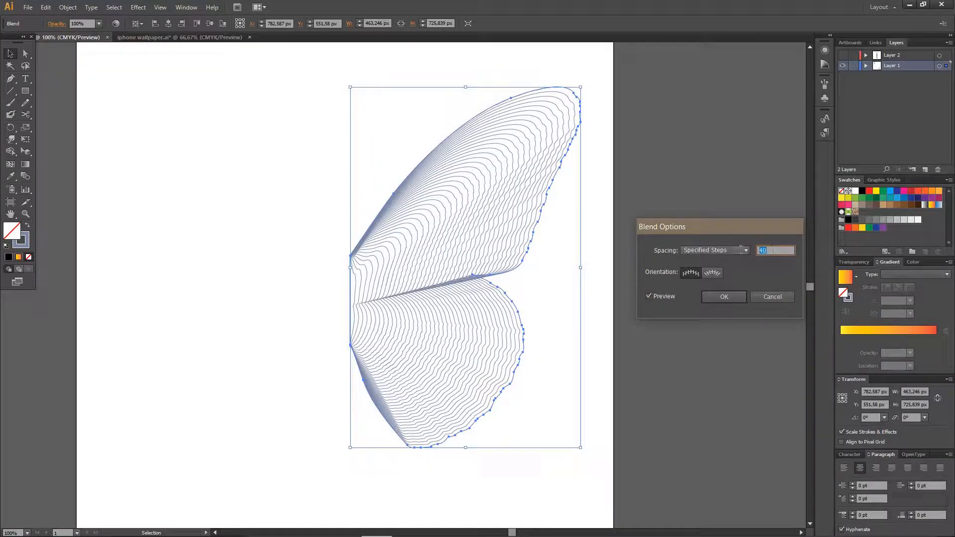
pyautogui.write('35')
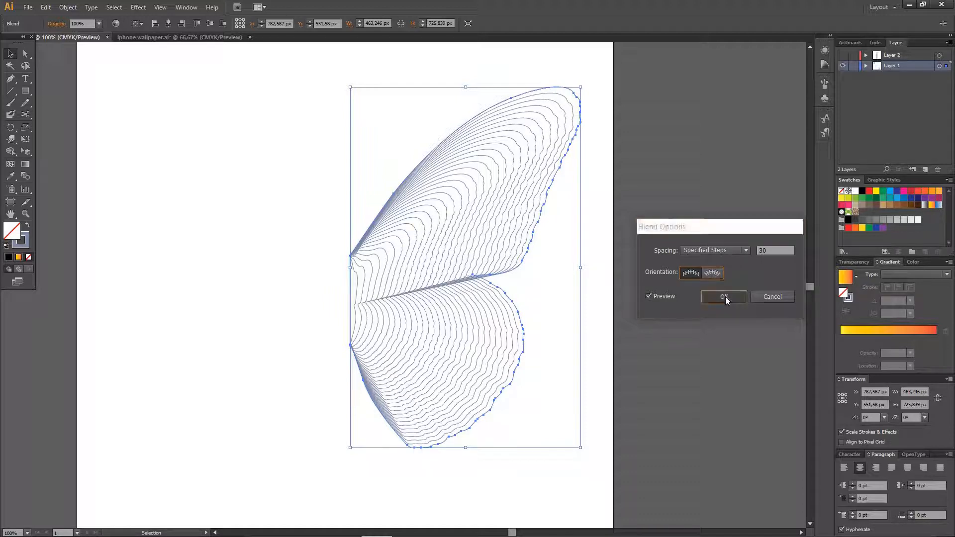
pyautogui.click(724, 297)
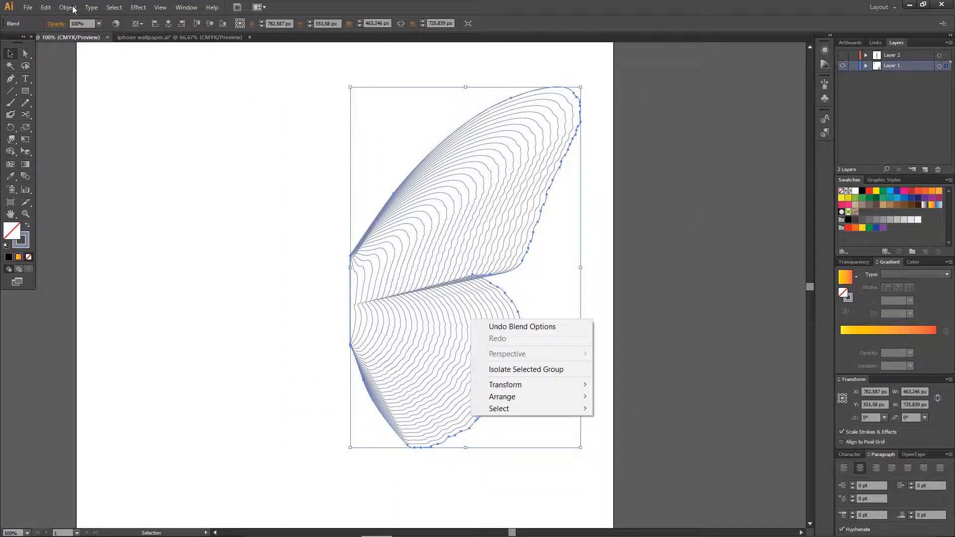
pyautogui.click(68, 6)
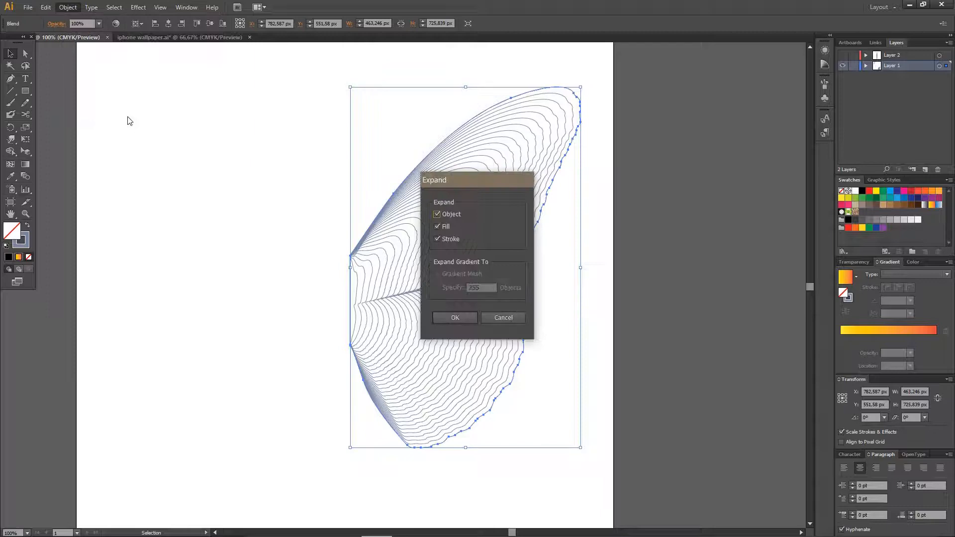
pyautogui.click(454, 317)
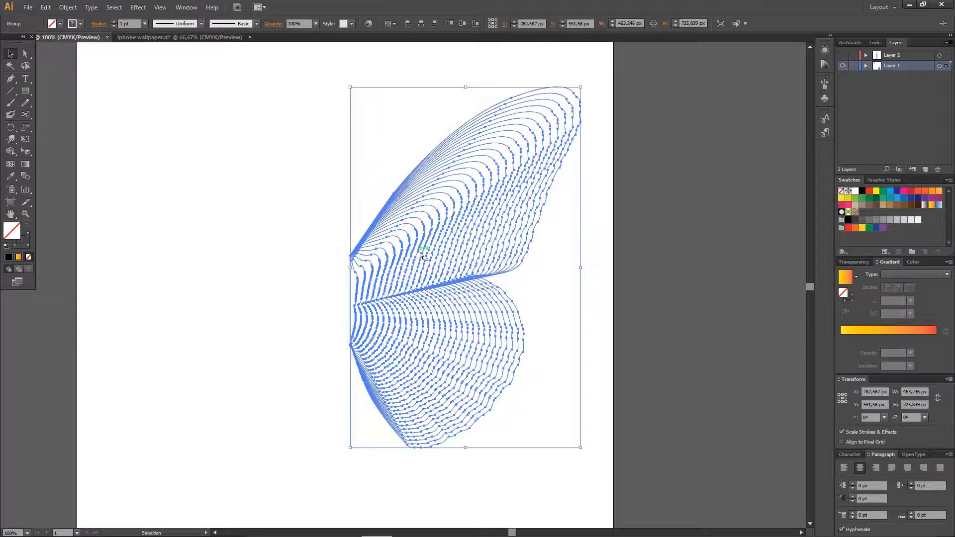
# - Reflect a copy of the wing across the vertical axis and show the body layer
pyautogui.rightClick(423, 256)
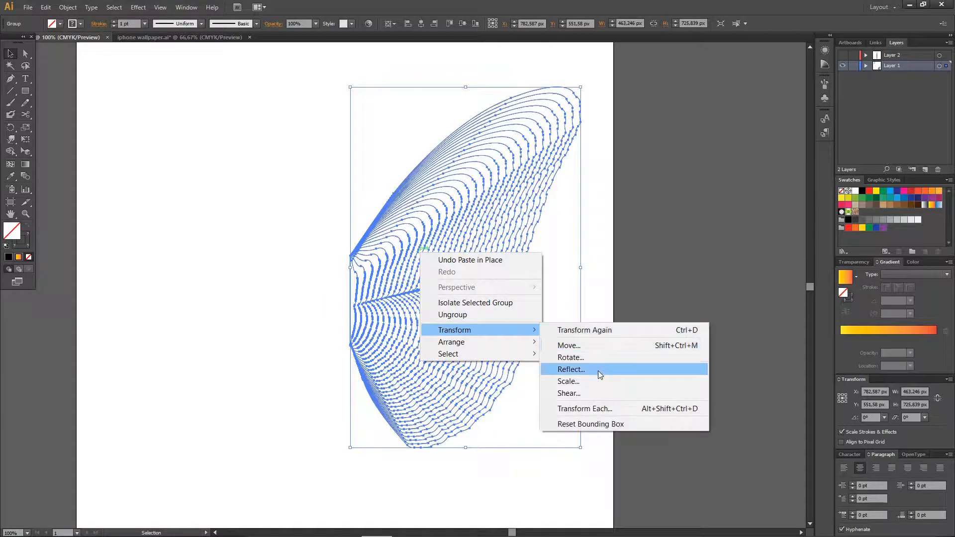
pyautogui.click(571, 369)
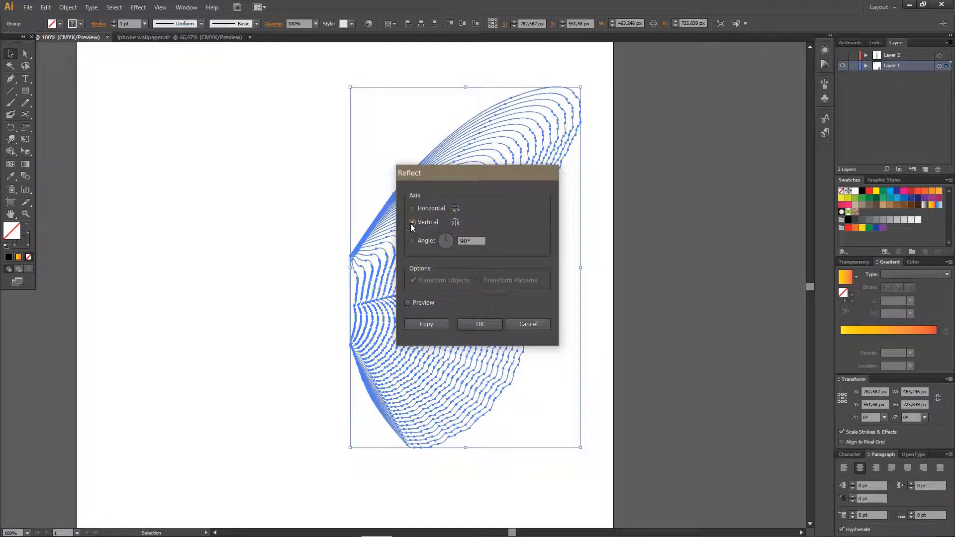
pyautogui.click(426, 323)
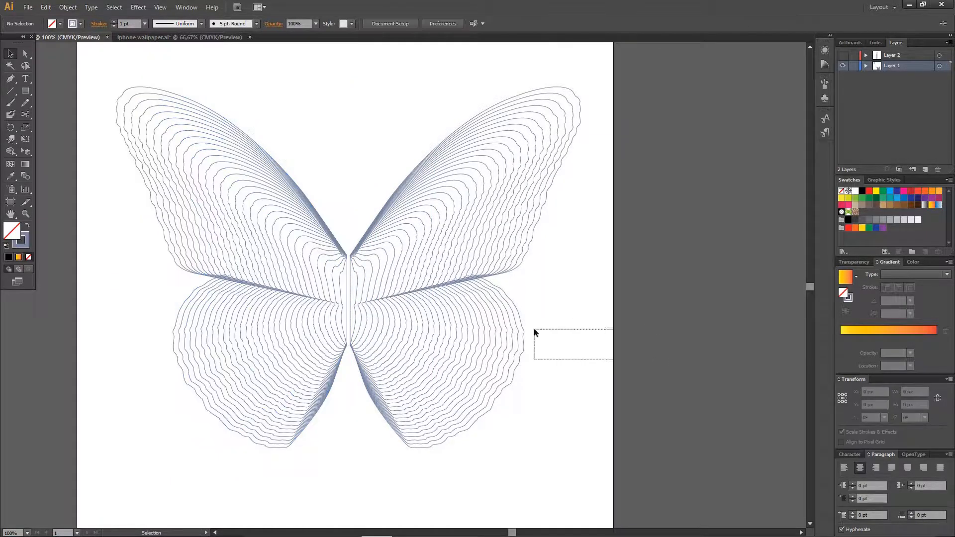
pyautogui.click(846, 54)
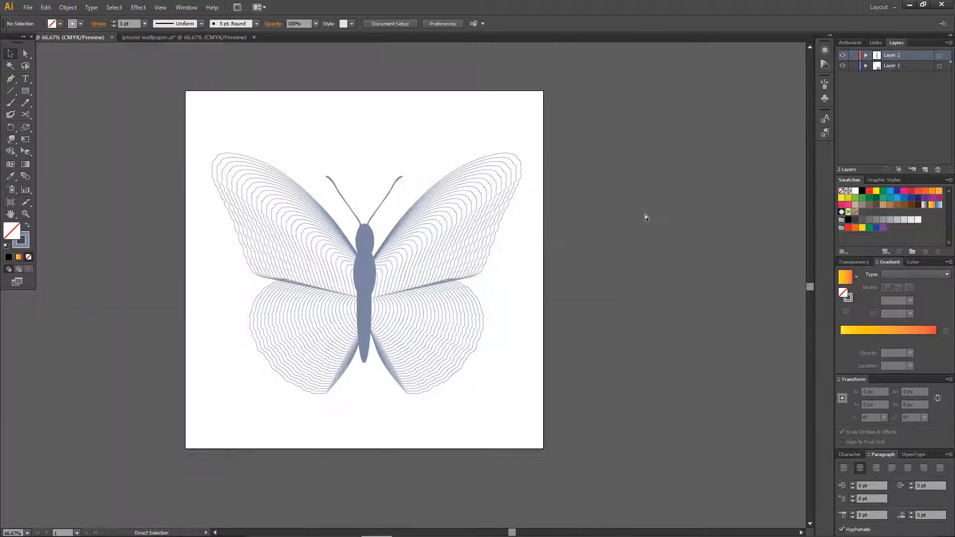
pyautogui.click(365, 274)
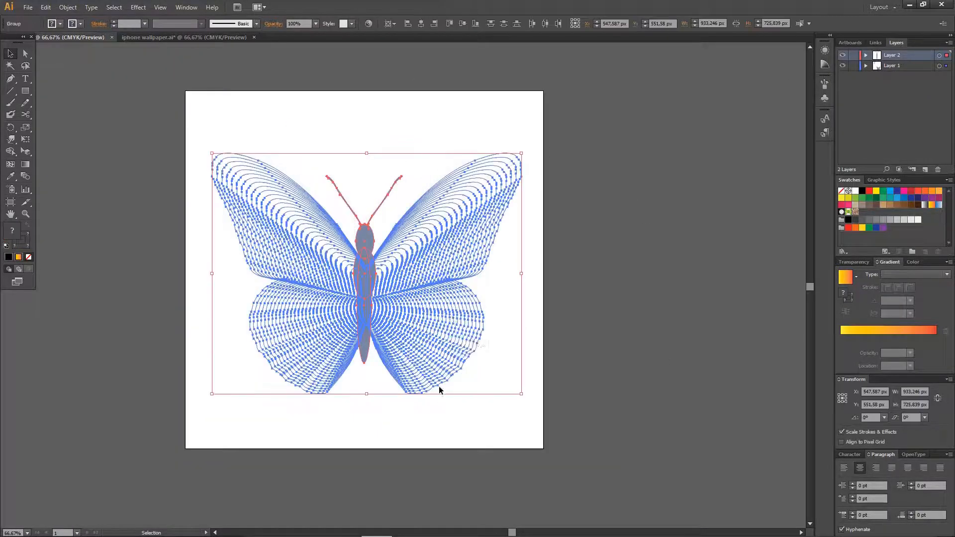
pyautogui.rightClick(448, 231)
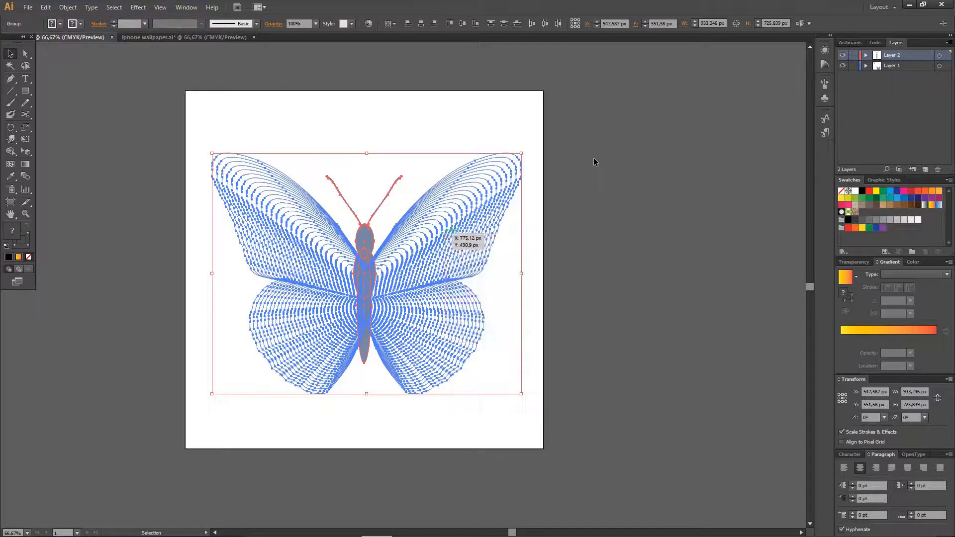
pyautogui.click(243, 111)
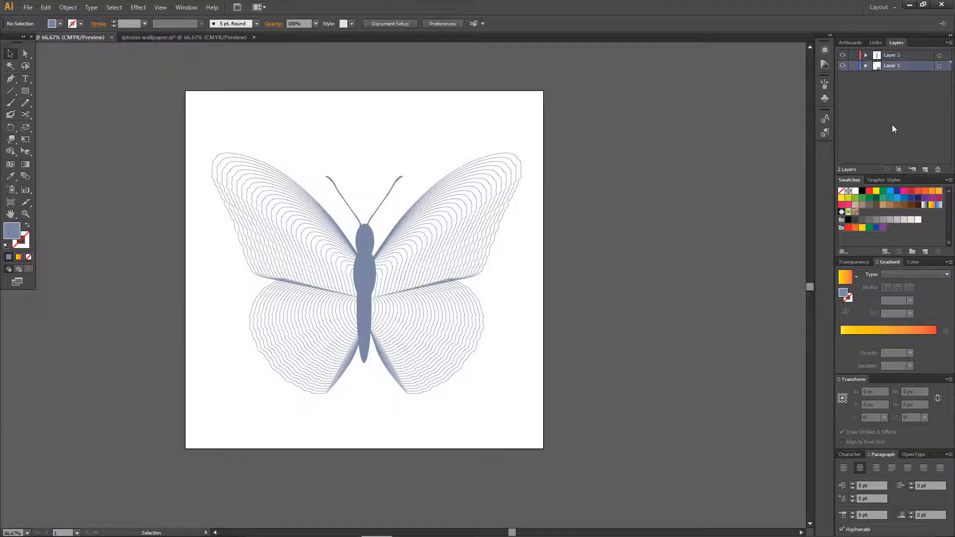
# - Add a new layer holding a black 1080×1080 px rectangle over the artboard
pyautogui.click(925, 169)
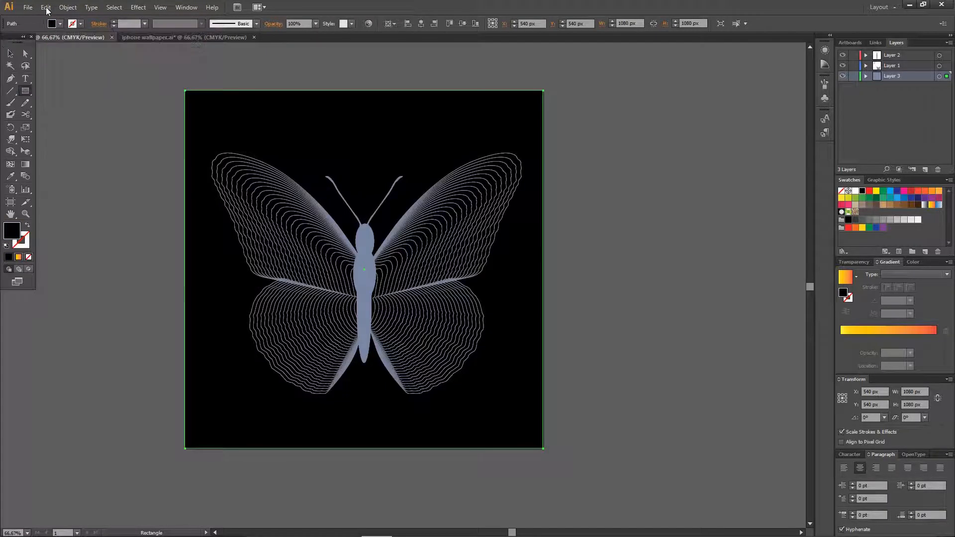
pyautogui.click(610, 245)
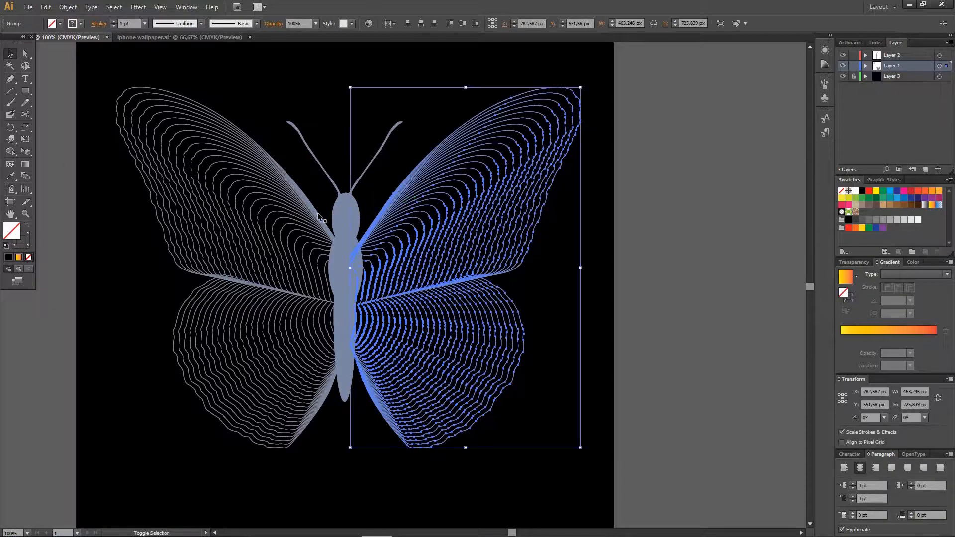
# - Select both wings' contour lines and give their strokes the orange-to-yellow gradient
pyautogui.click(60, 23)
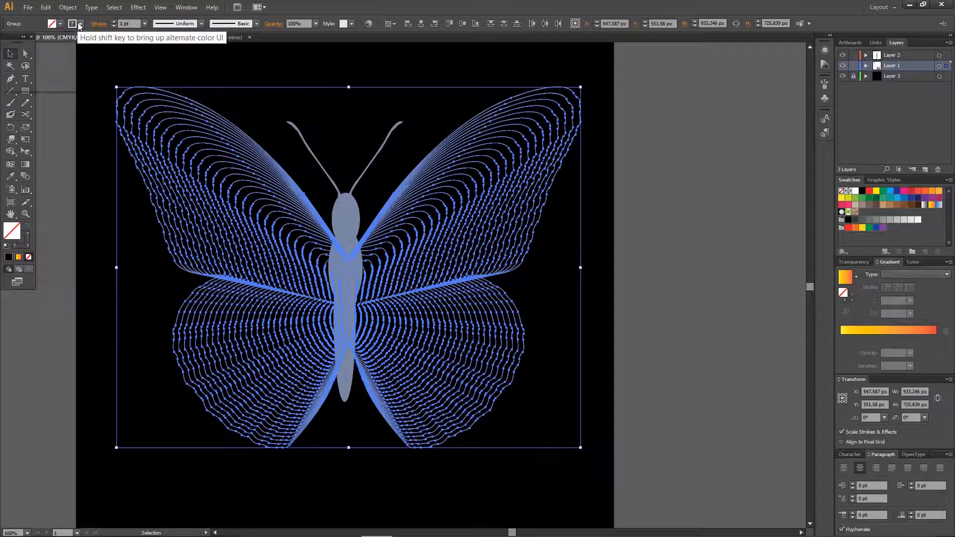
pyautogui.click(530, 277)
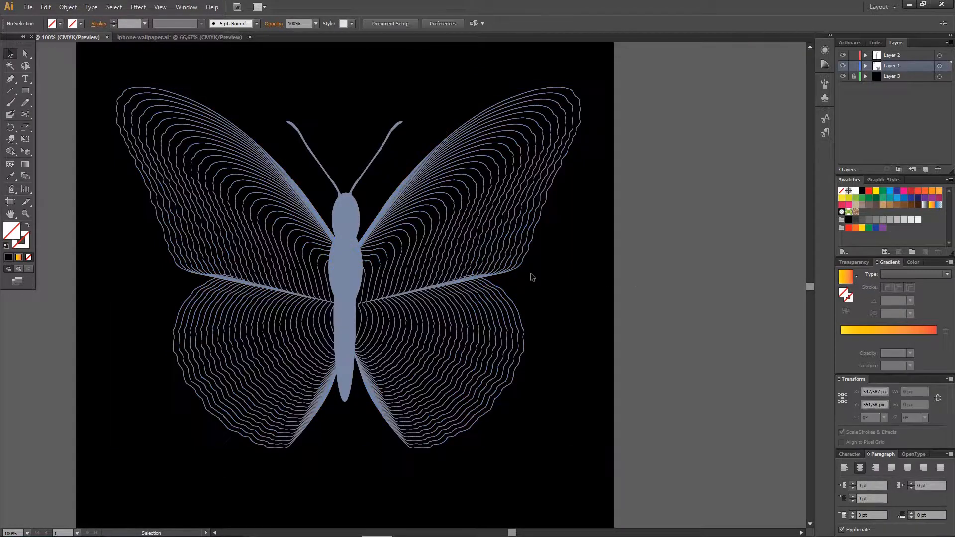
pyautogui.click(347, 244)
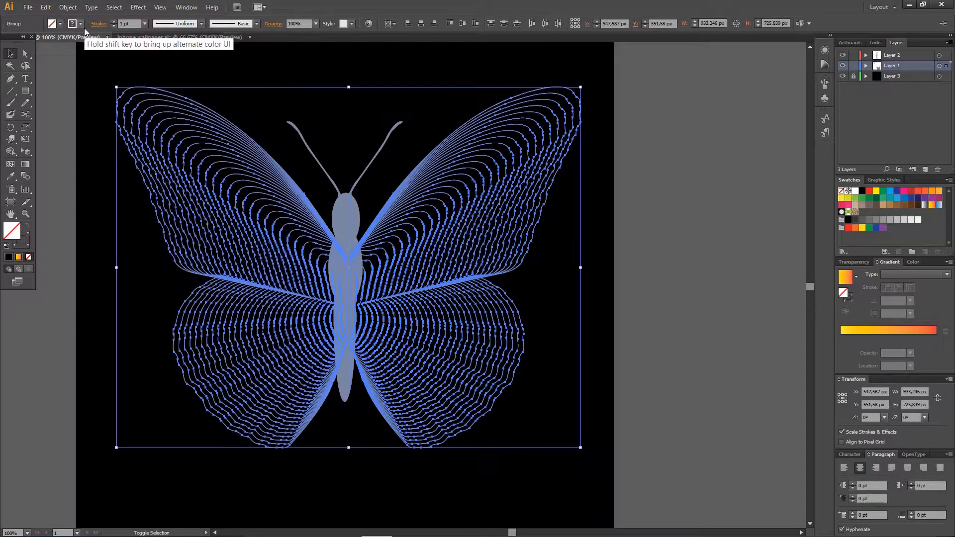
pyautogui.click(73, 24)
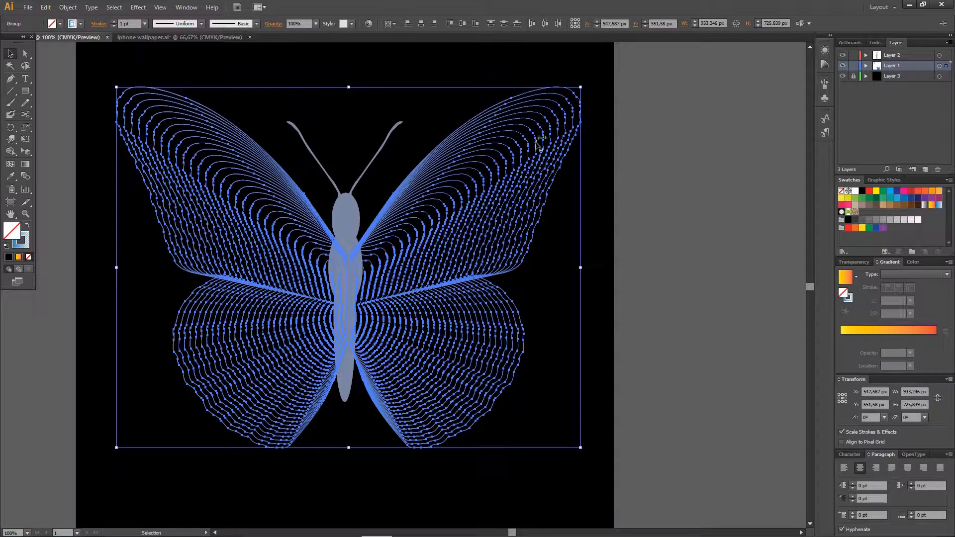
pyautogui.click(639, 170)
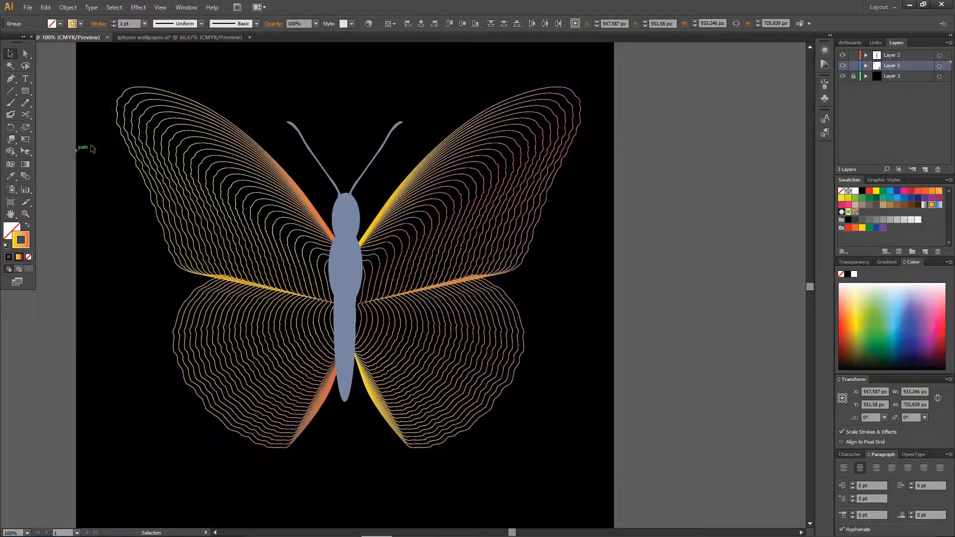
# - Apply the orange-to-yellow gradient to the body and antennae, then deselect
pyautogui.click(344, 256)
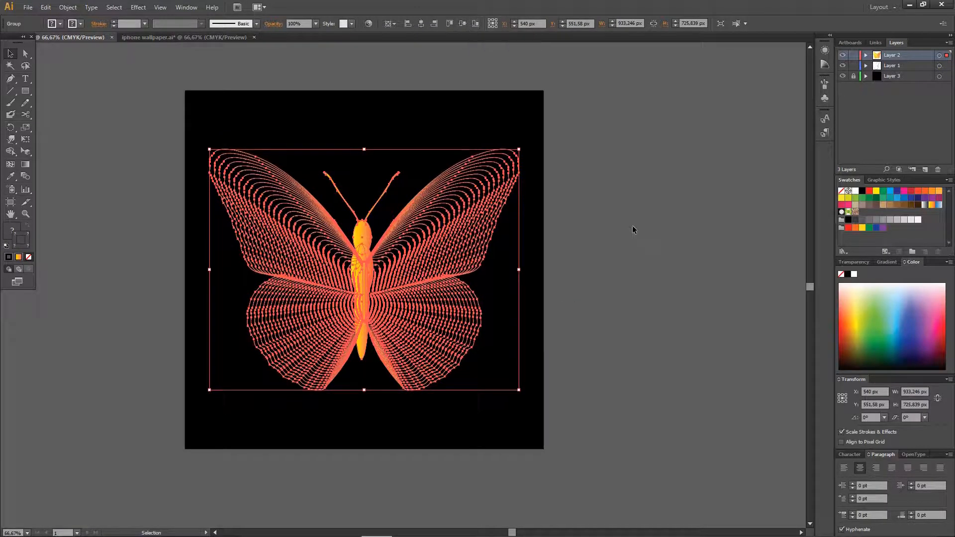
pyautogui.click(633, 230)
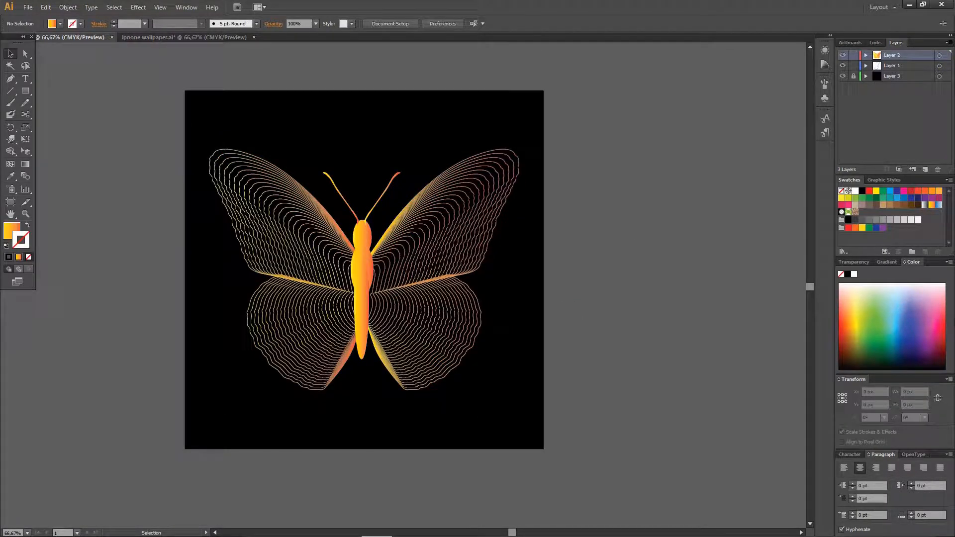